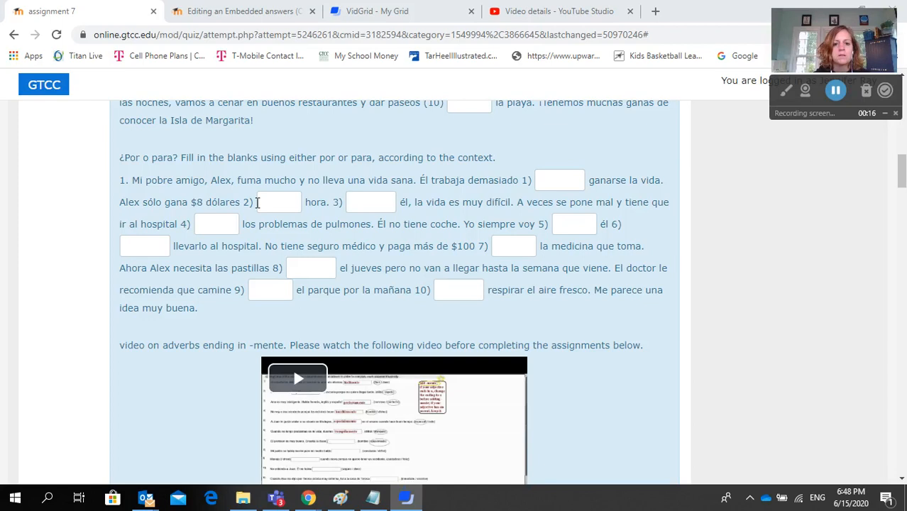
# Step: Fill blank 1 with 'para' and blank 2 with 'por' in the Alex paragraph
pyautogui.click(560, 178)
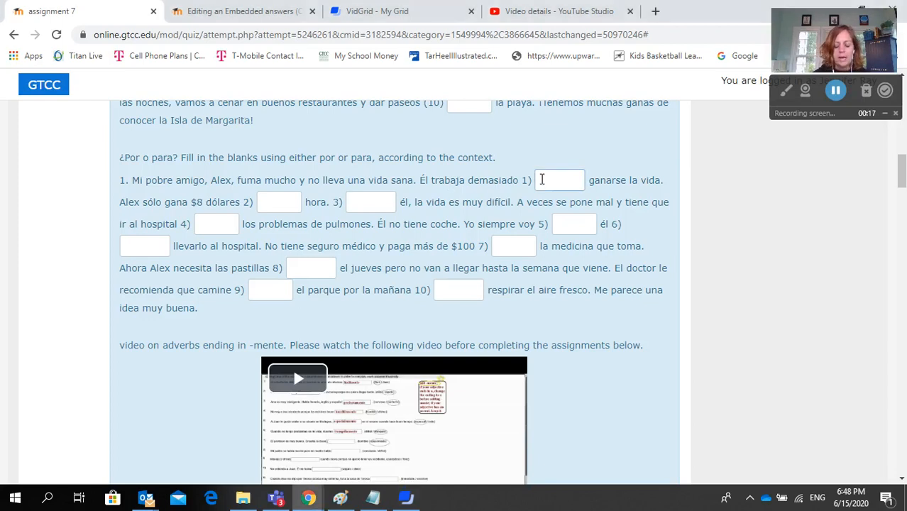
pyautogui.write('para')
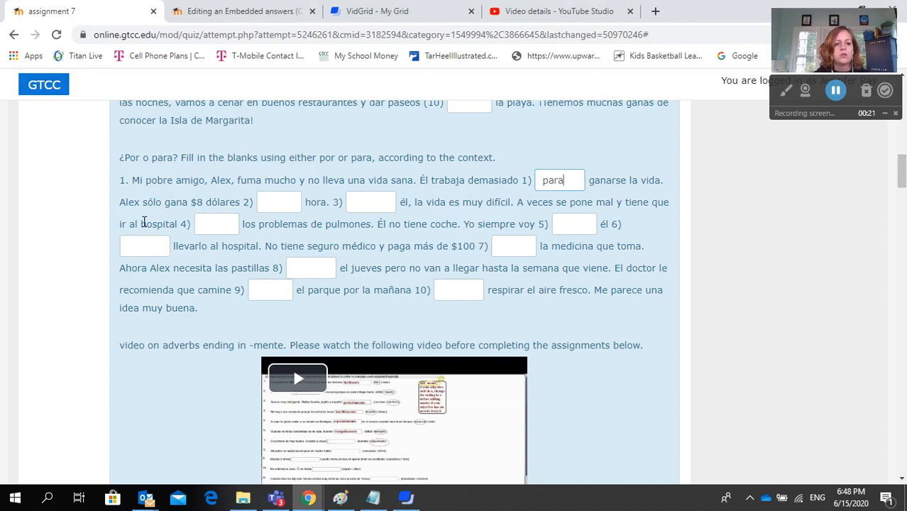
pyautogui.click(836, 91)
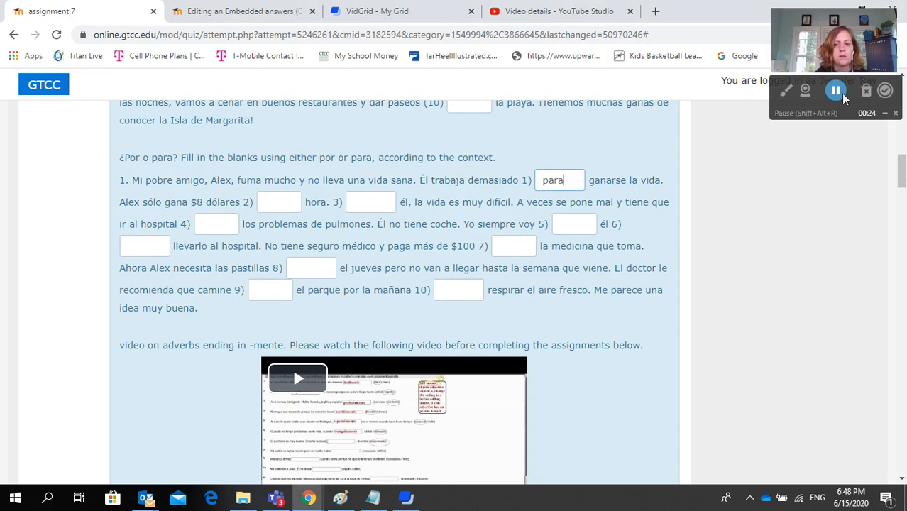
pyautogui.click(278, 202)
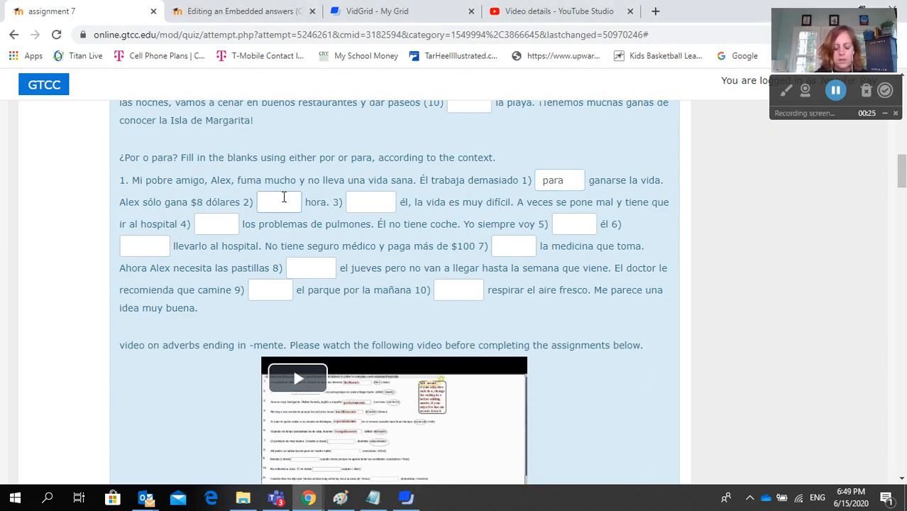
pyautogui.write('por')
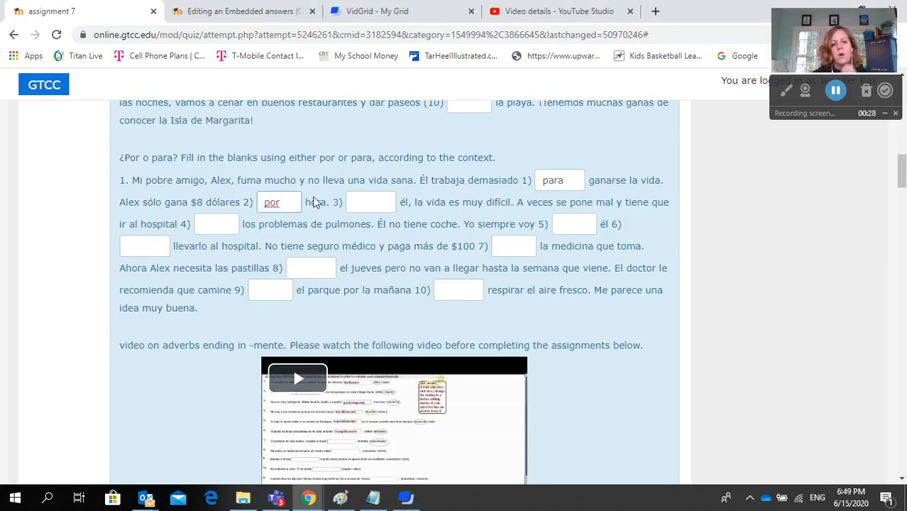
pyautogui.scroll(-3)
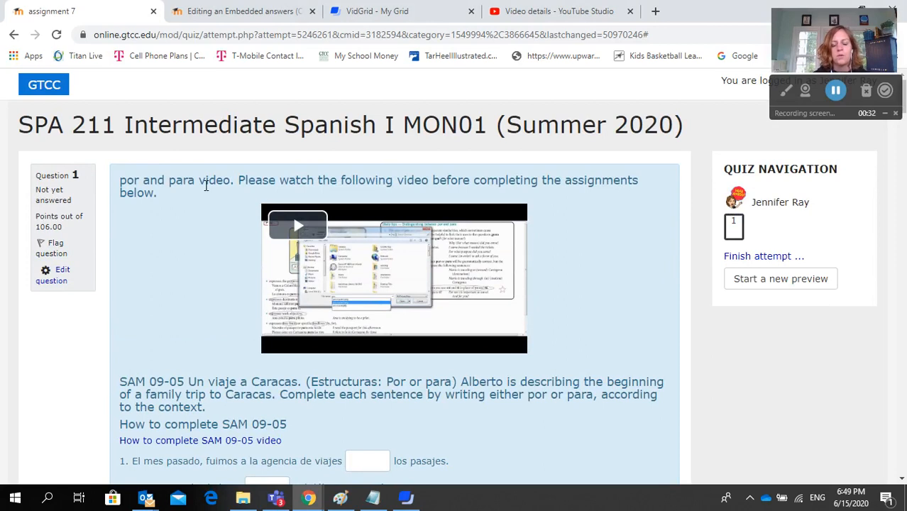
pyautogui.scroll(-3)
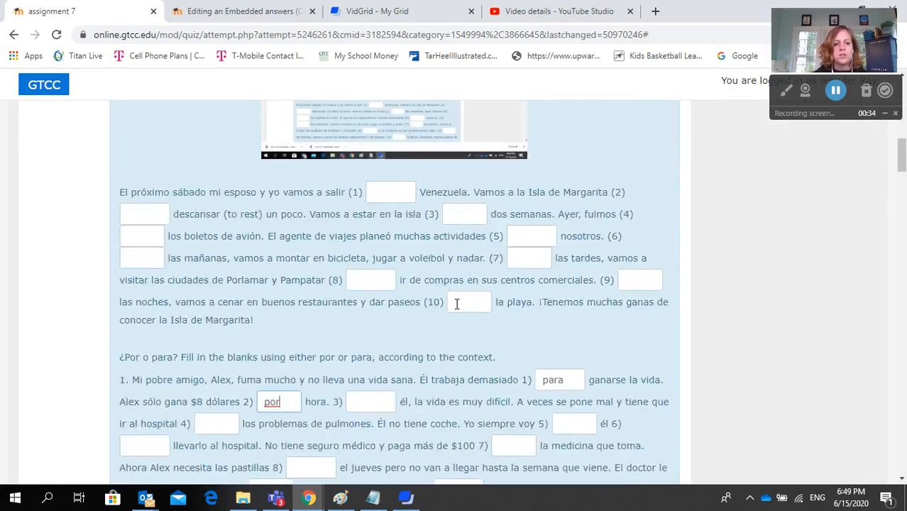
pyautogui.scroll(-3)
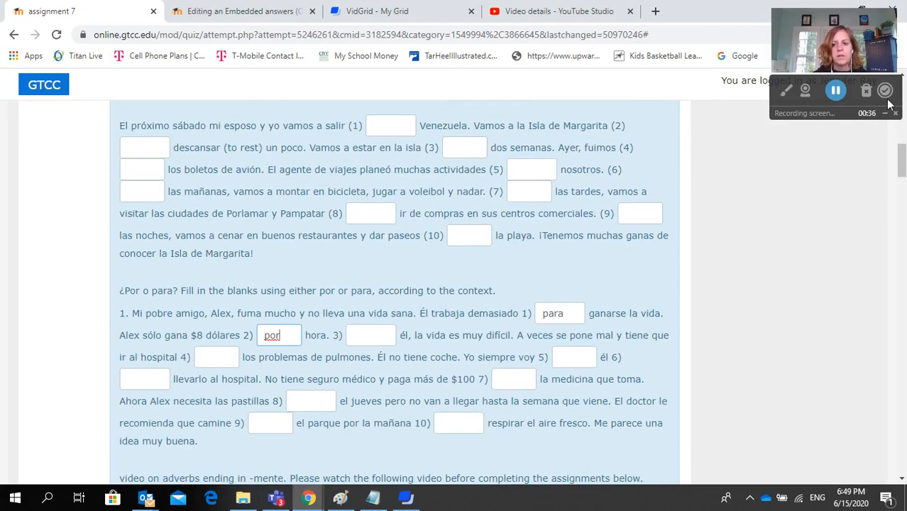